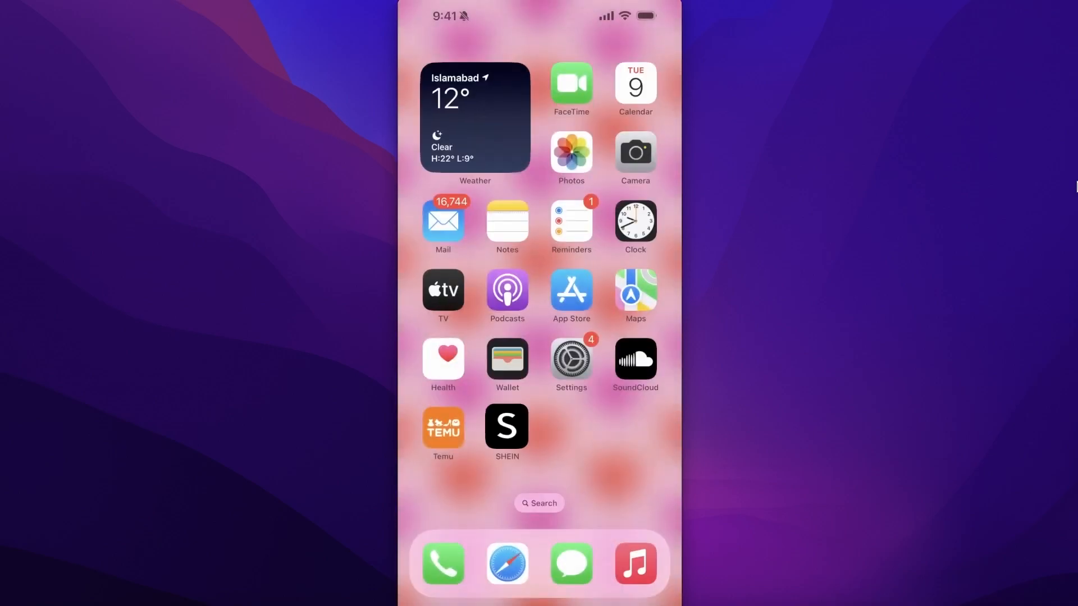
# Step: Launch SHEIN and go to the Me page showing the unpaid order
pyautogui.click(506, 429)
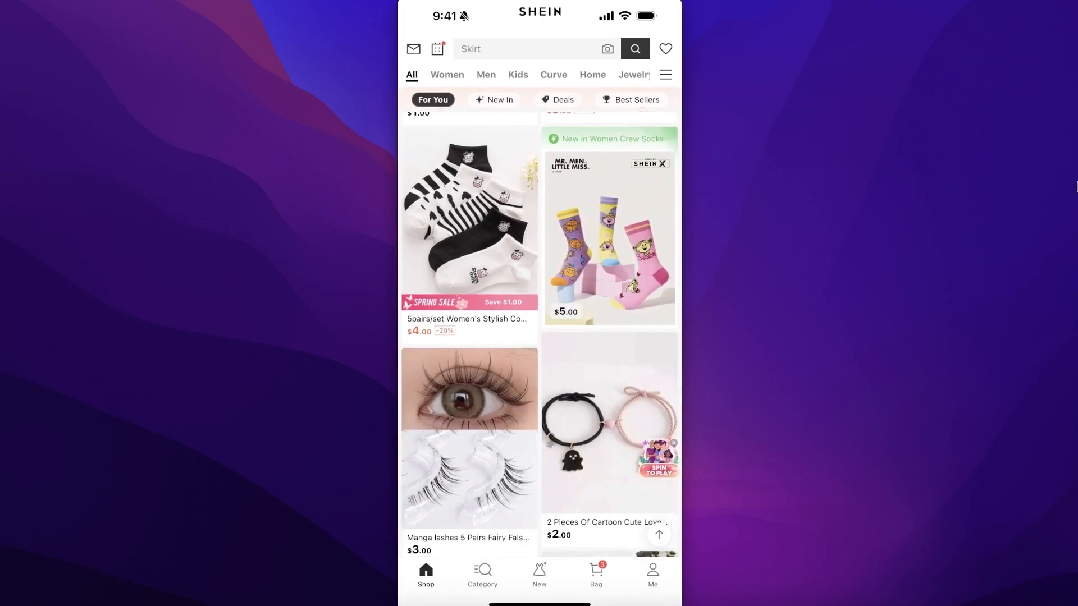
pyautogui.click(652, 573)
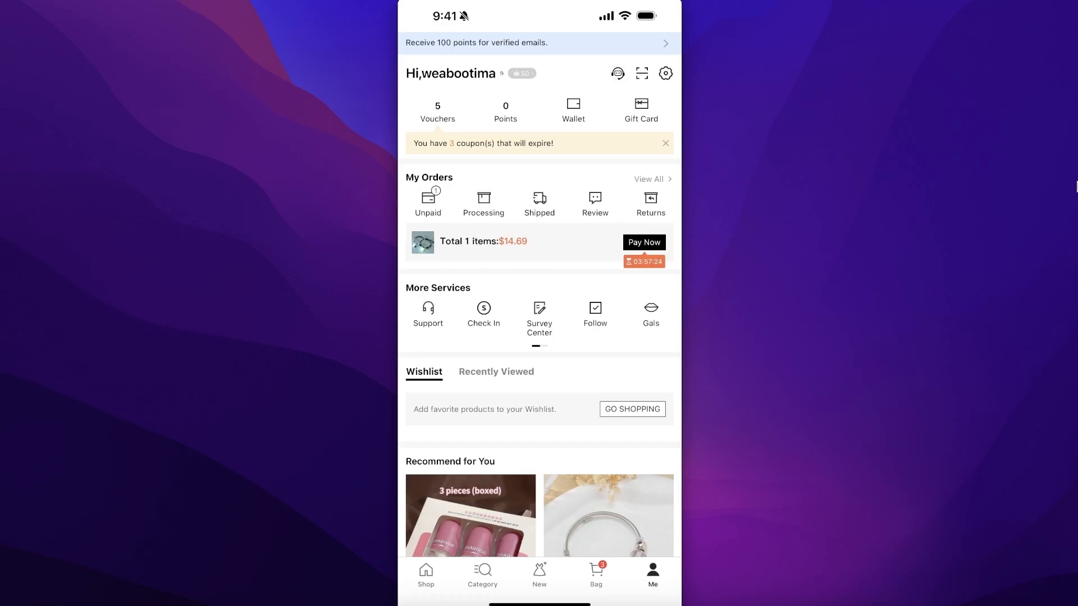
# Step: Open the unpaid bracelet order's Order Detail page and scroll through it
pyautogui.click(428, 203)
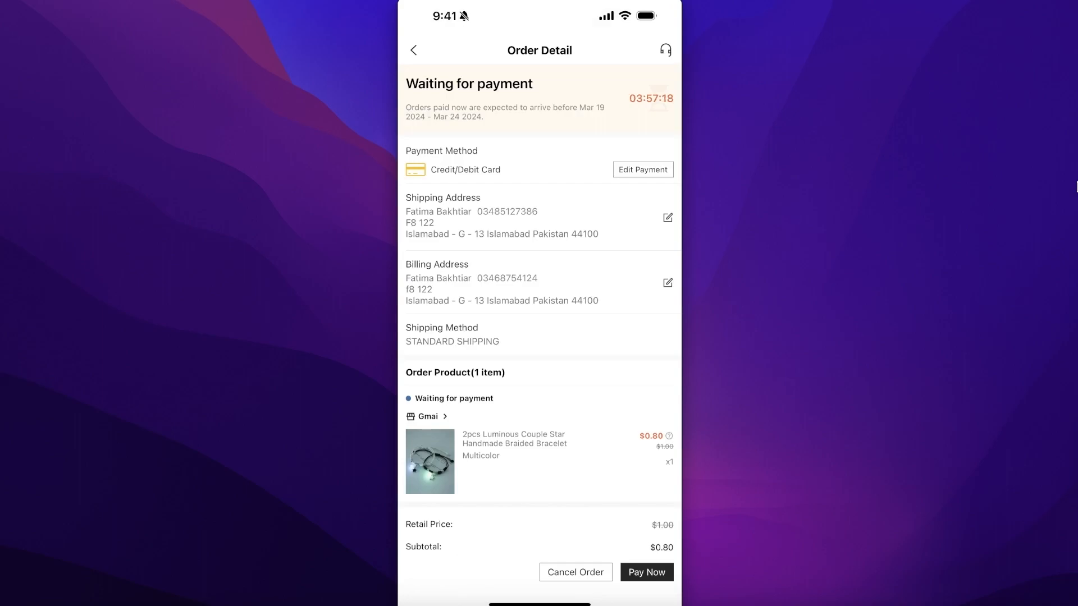
pyautogui.scroll(-3)
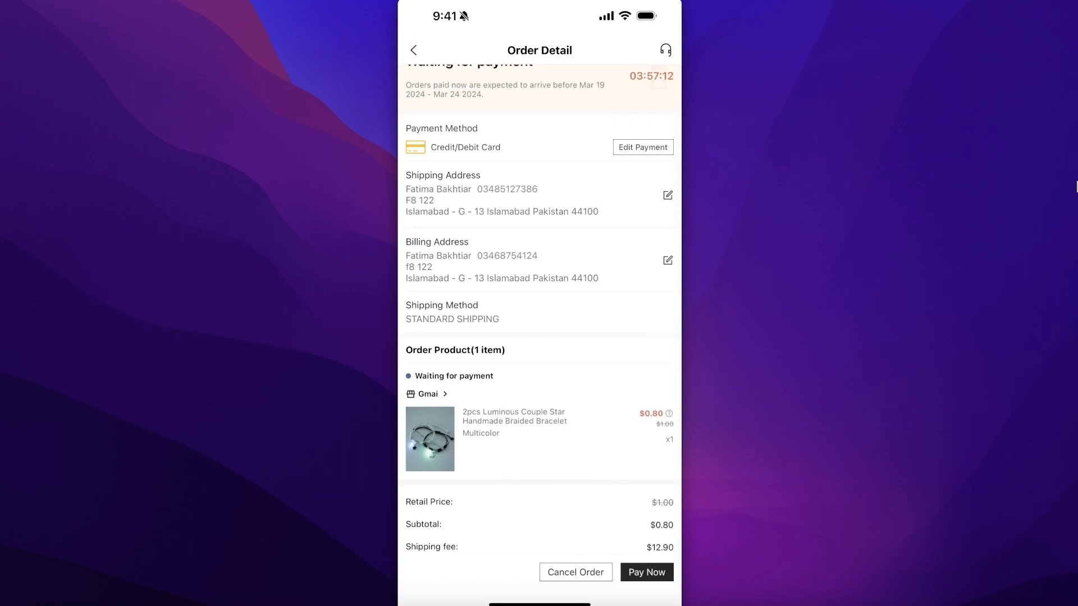
pyautogui.scroll(-3)
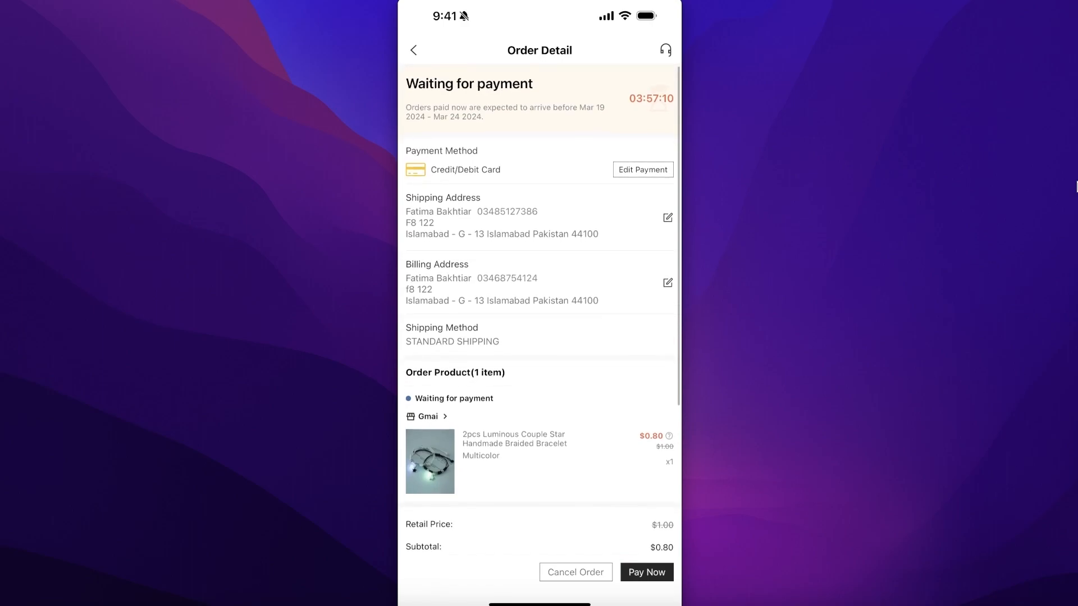
# Step: Cancel the bracelet order, selecting a reason from the Select a Reason list
pyautogui.click(575, 572)
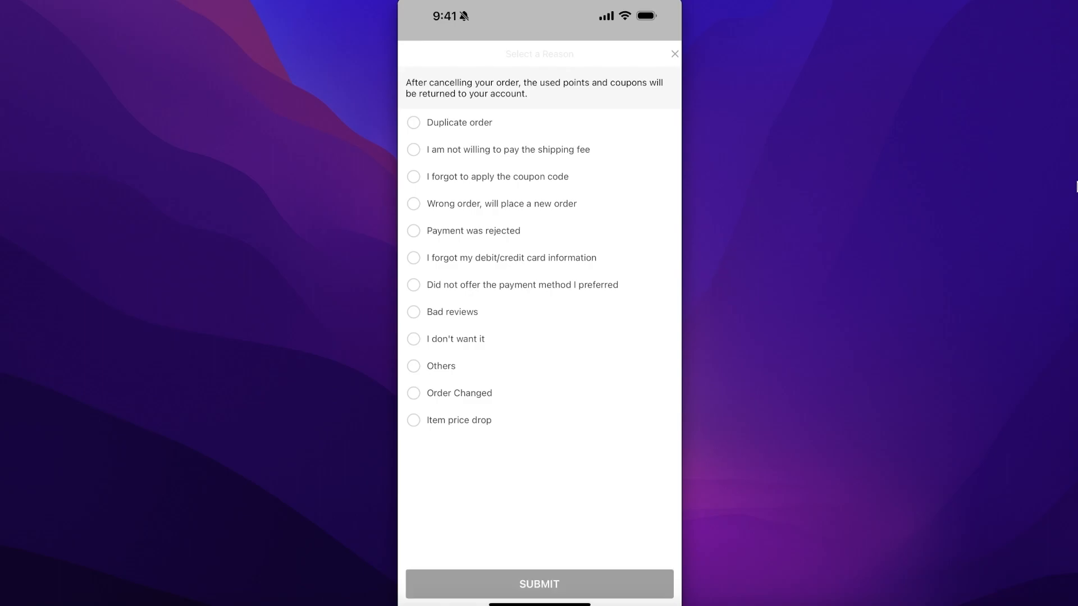
pyautogui.click(539, 583)
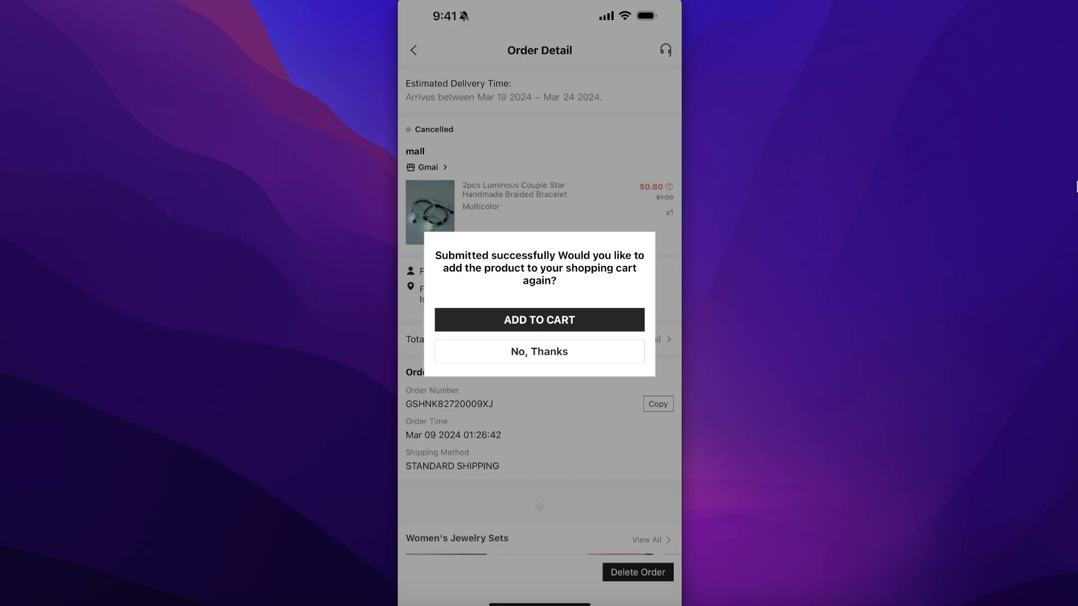
# Step: Add the braided bracelet back to the cart from the cancellation confirmation
pyautogui.click(538, 320)
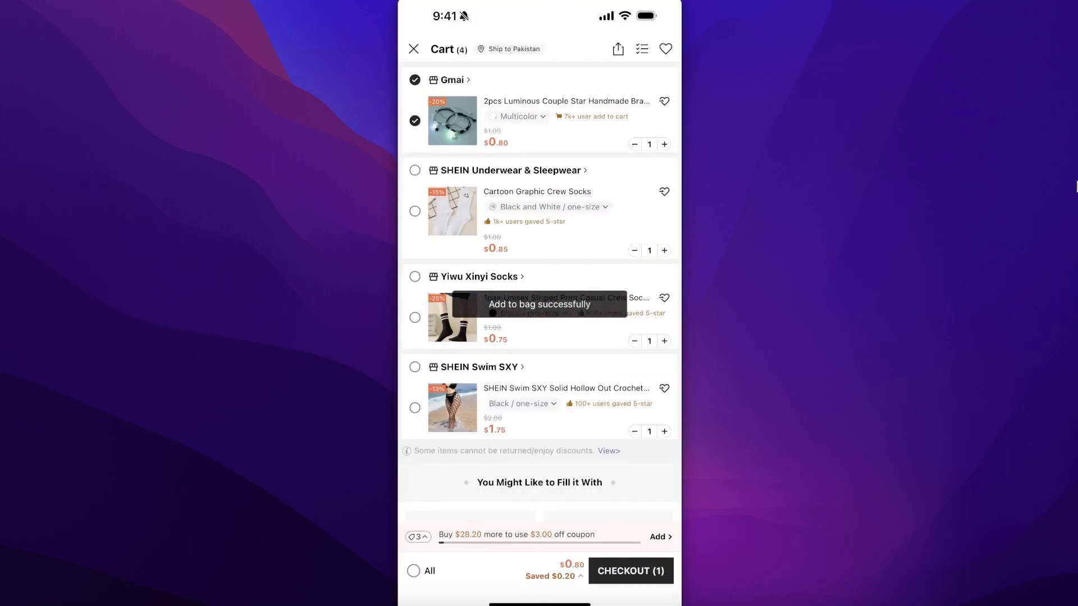